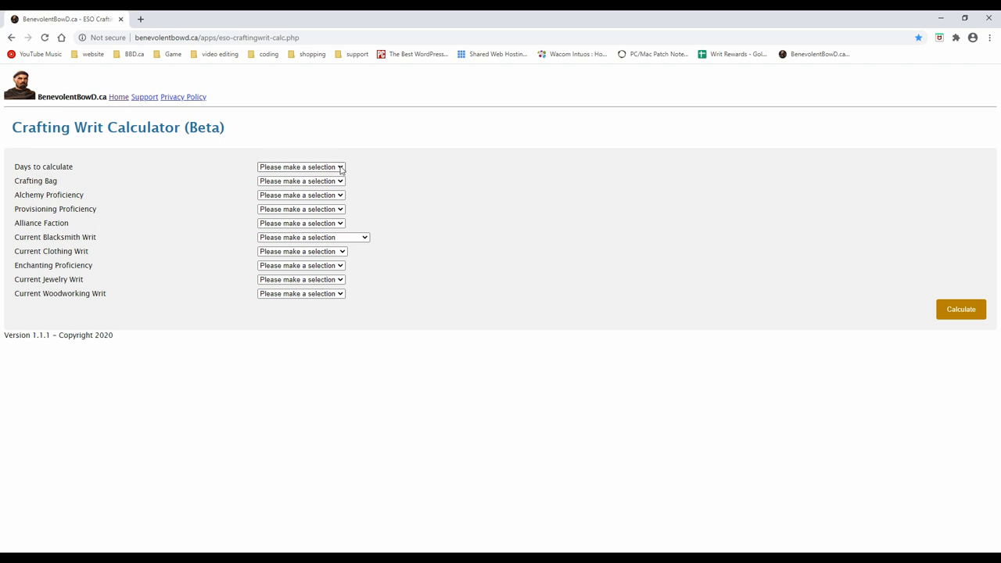
Set days to calculate to 4 (60-75 slots) and crafting bag to Yes.
click(300, 166)
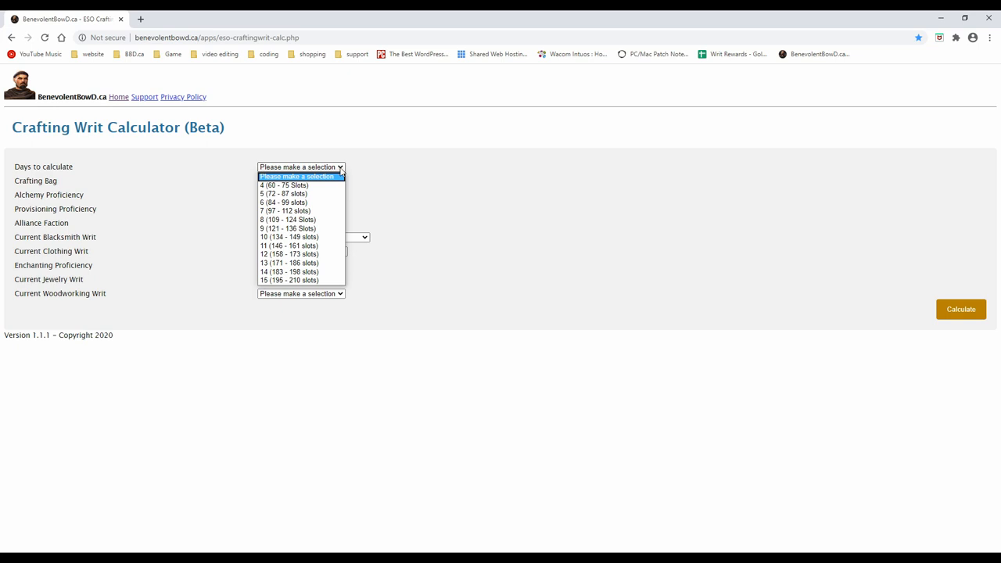
click(283, 185)
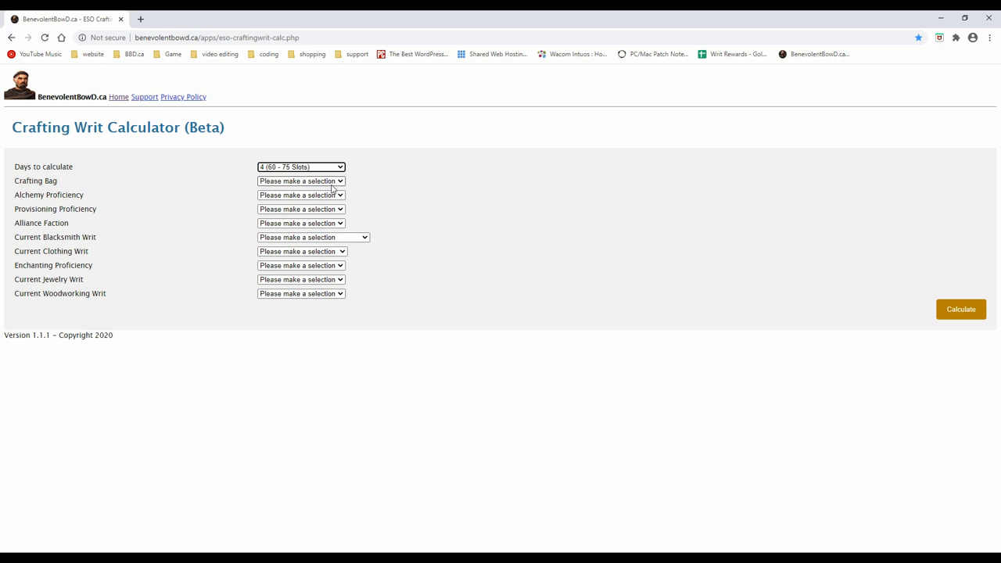
click(300, 182)
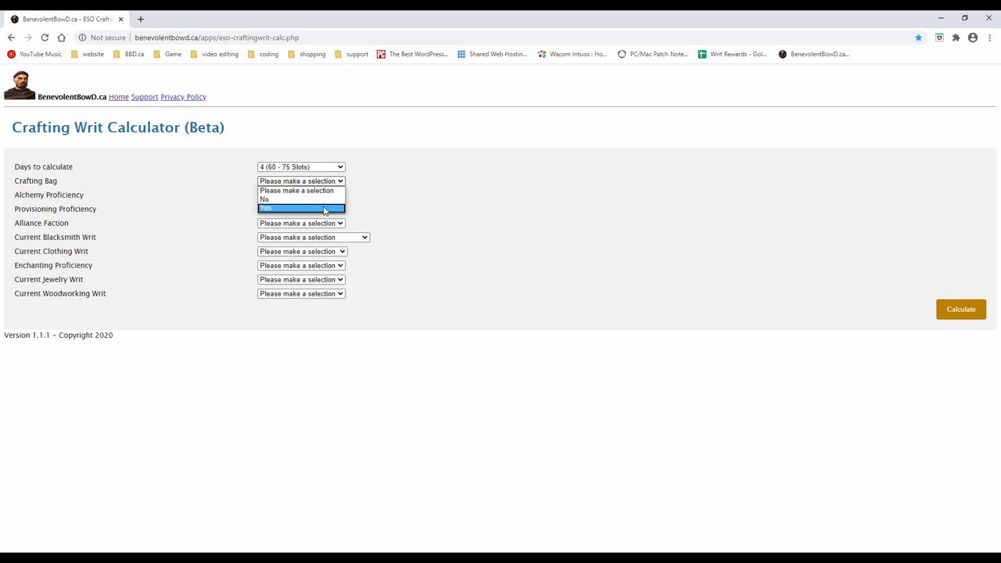
click(300, 208)
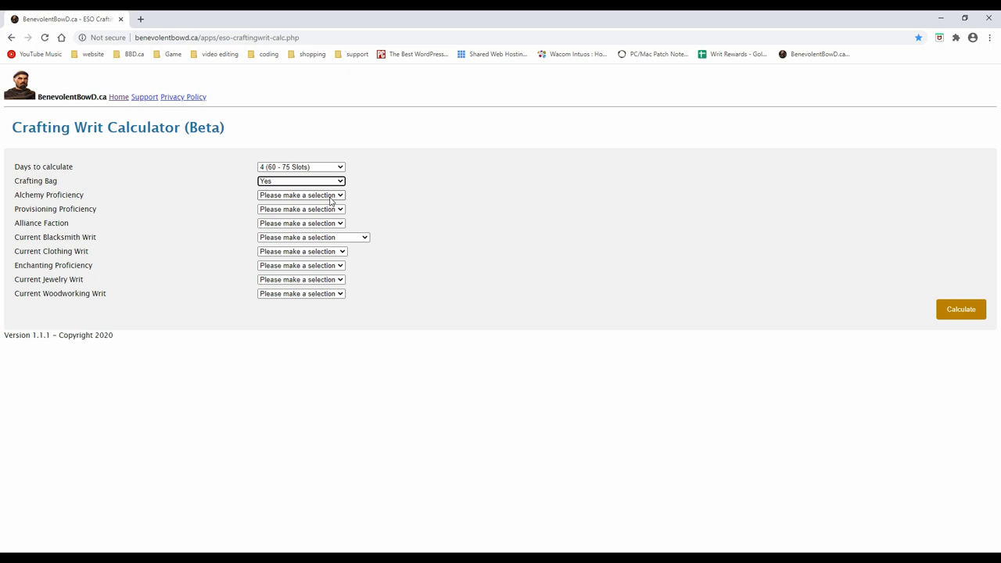
Set the alchemy and provisioning proficiency levels and choose the Ebonheart Pact alliance.
click(300, 194)
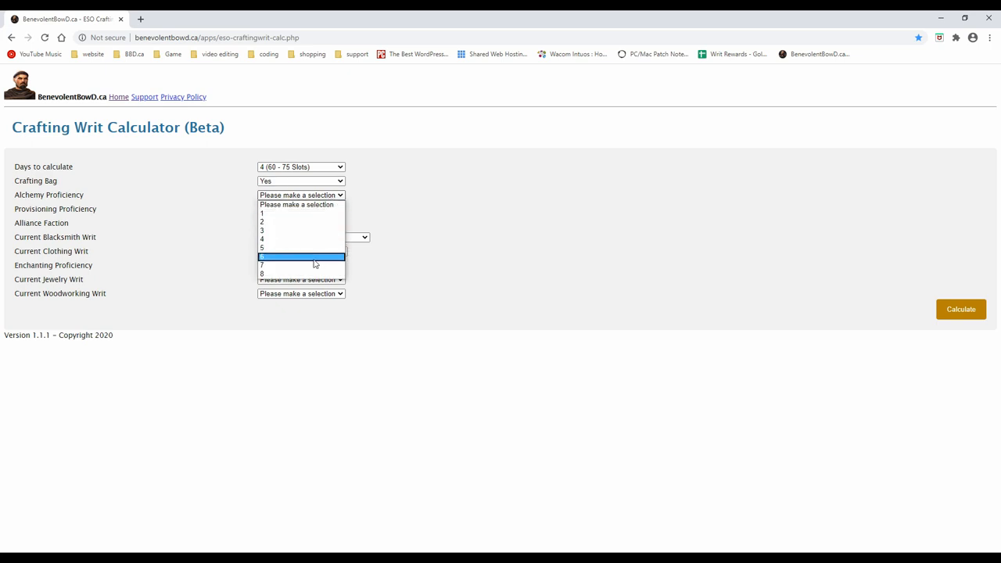
click(300, 256)
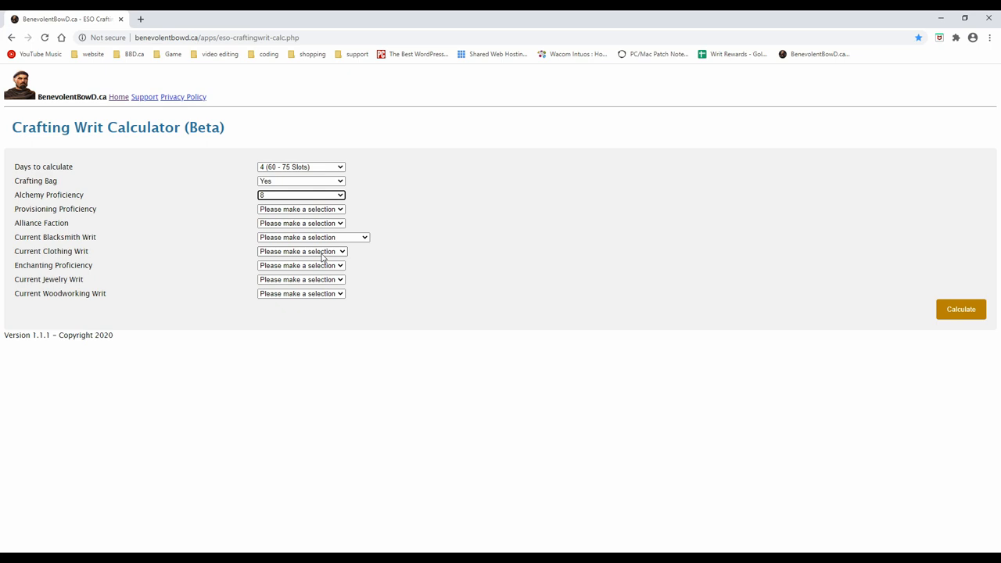
click(300, 210)
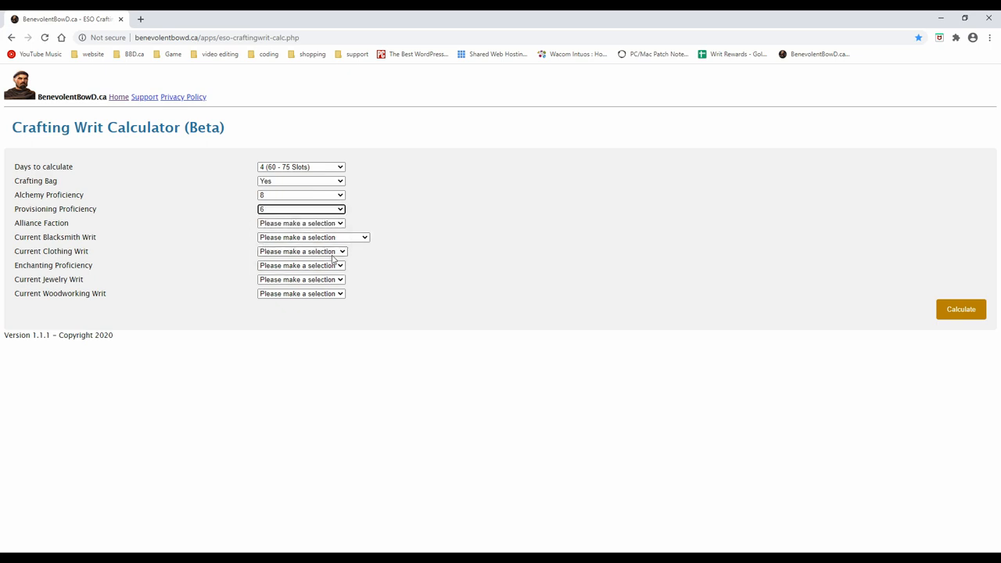
click(300, 222)
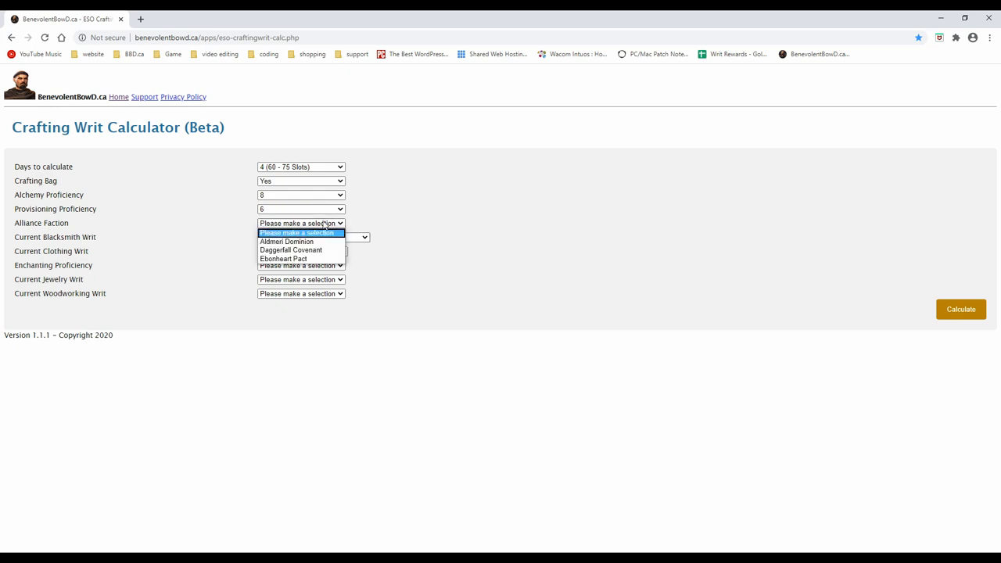
mouse_move(300, 260)
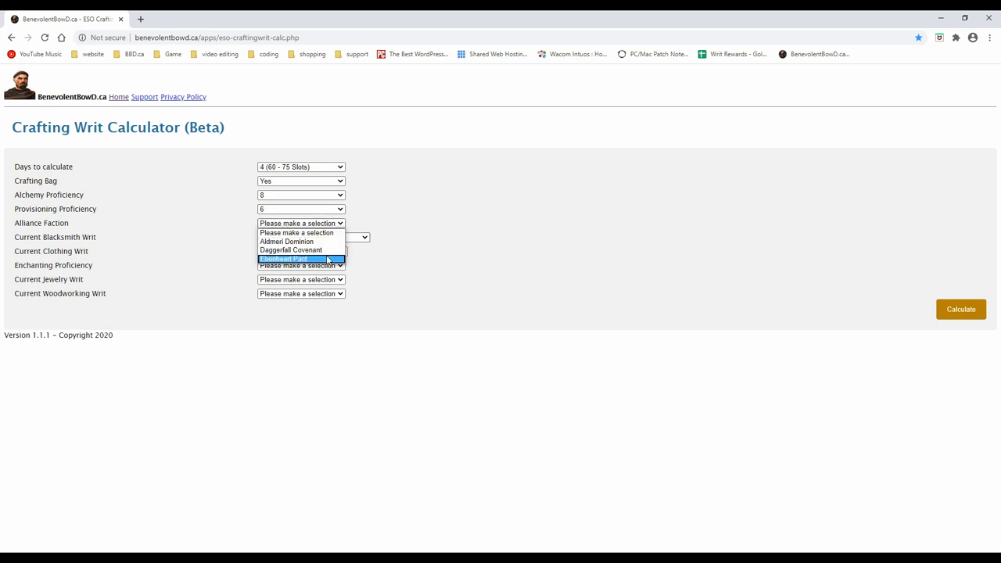
click(285, 259)
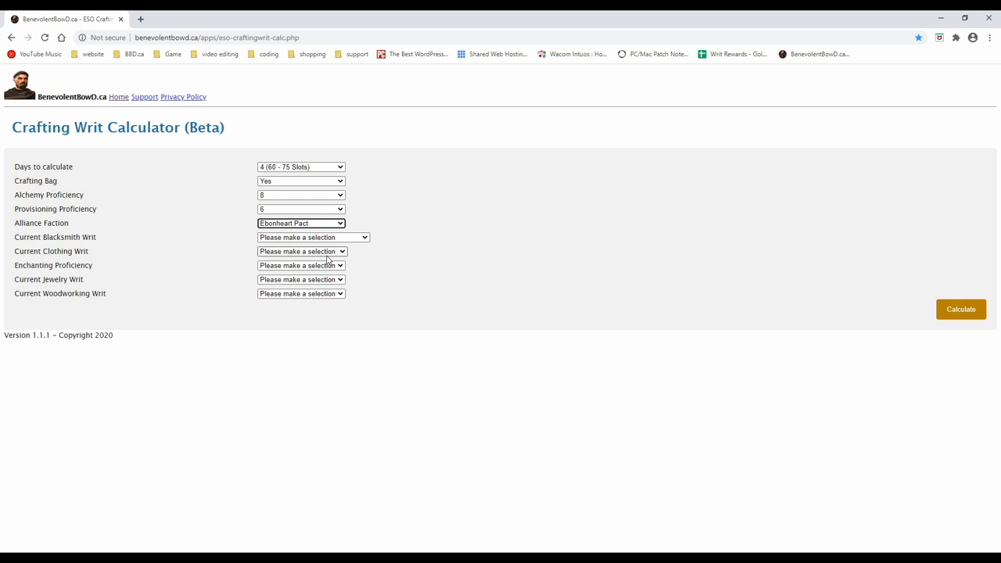
click(313, 237)
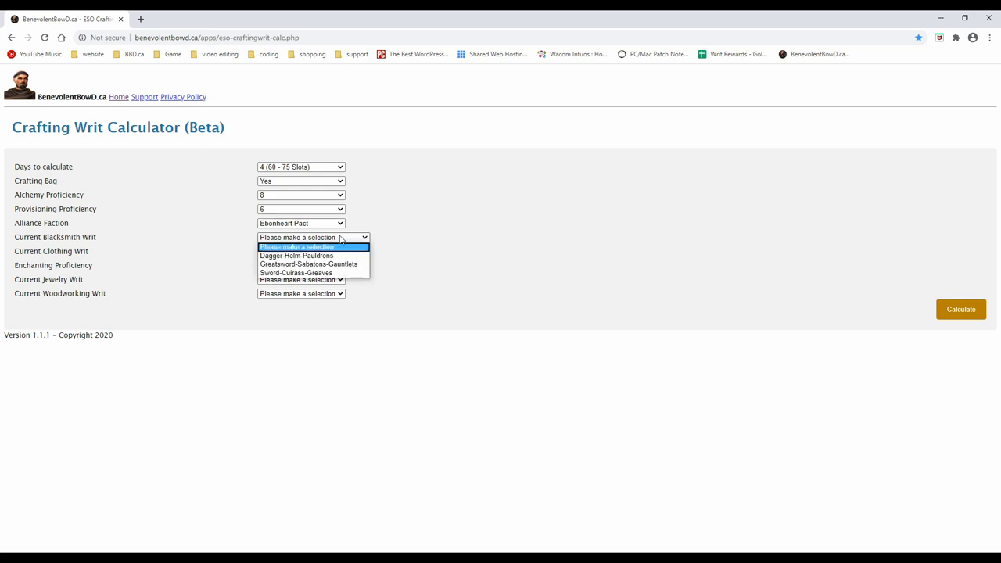
mouse_move(313, 257)
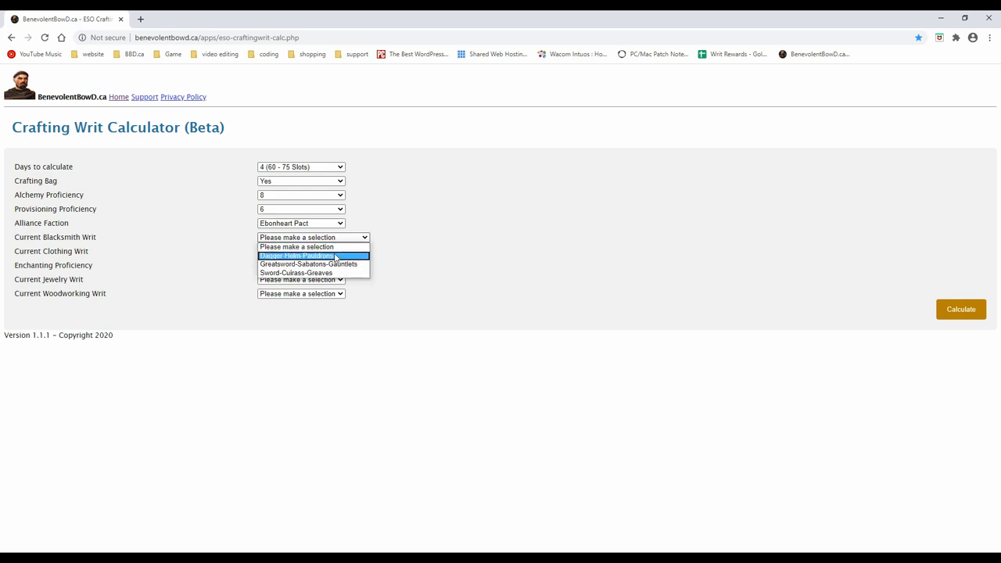
Choose the Dagger-Helm-Pauldrons blacksmith writ, Bracers-Helm-Cops clothing writ and enchanting level 10 Superb.
click(295, 257)
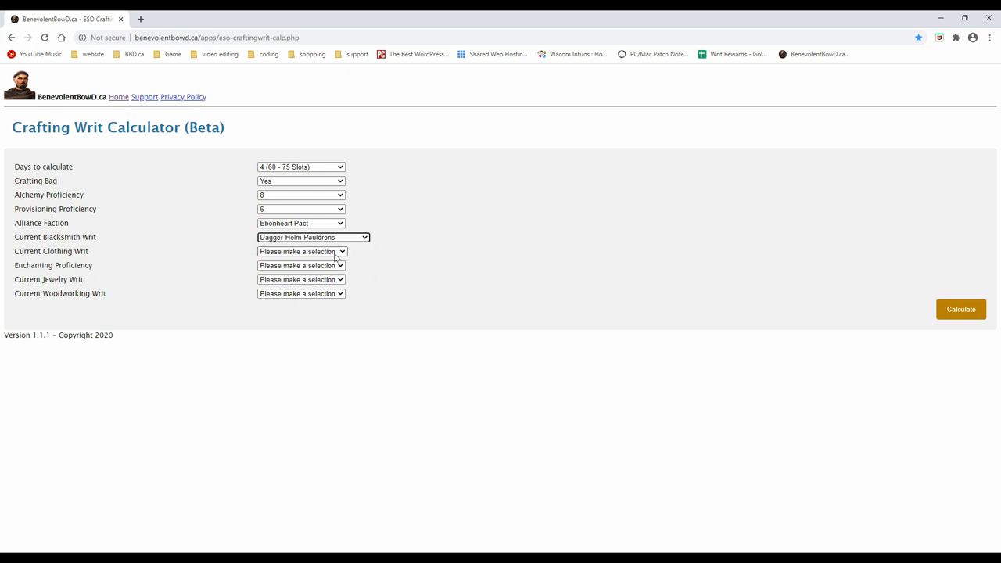
click(300, 250)
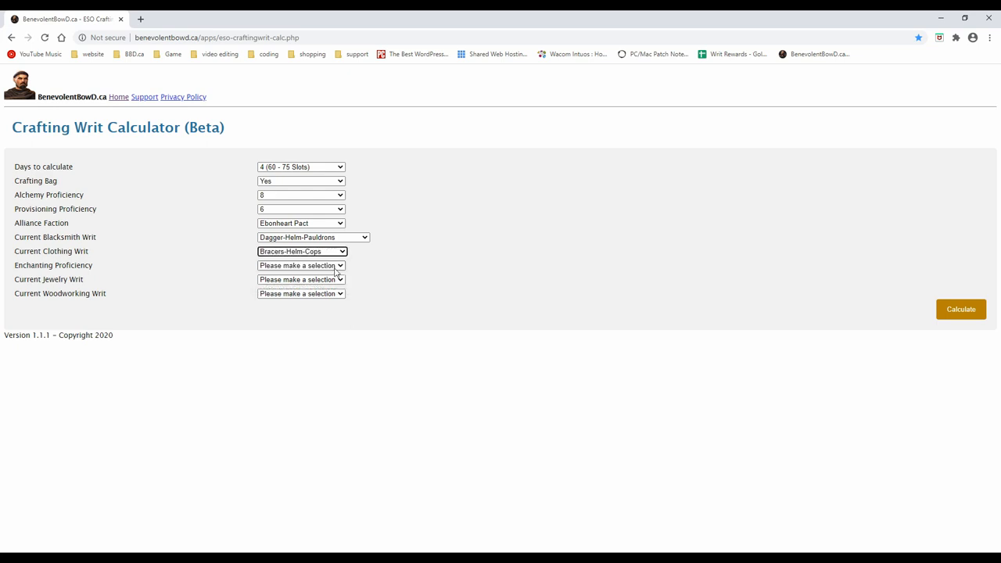
click(300, 266)
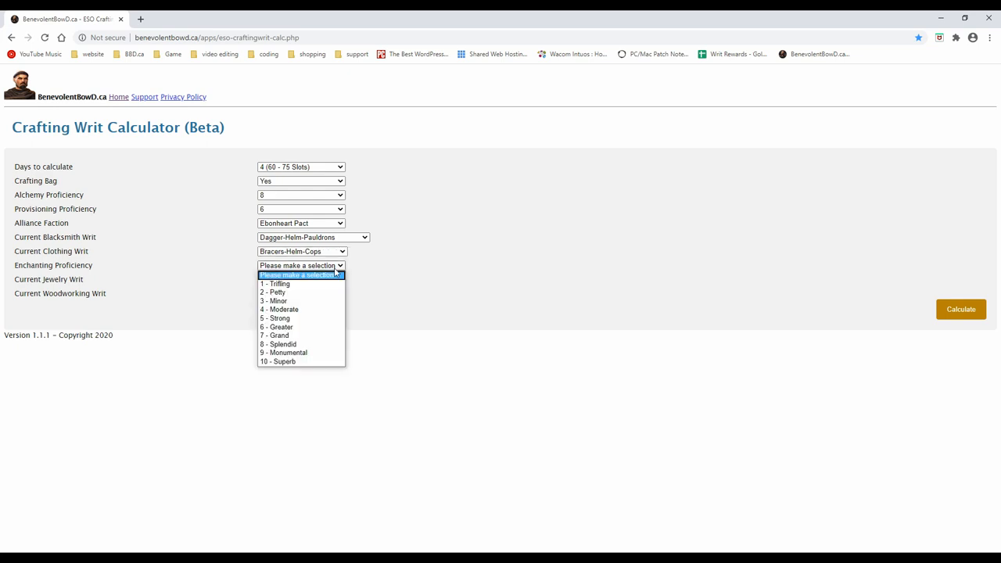
mouse_move(335, 275)
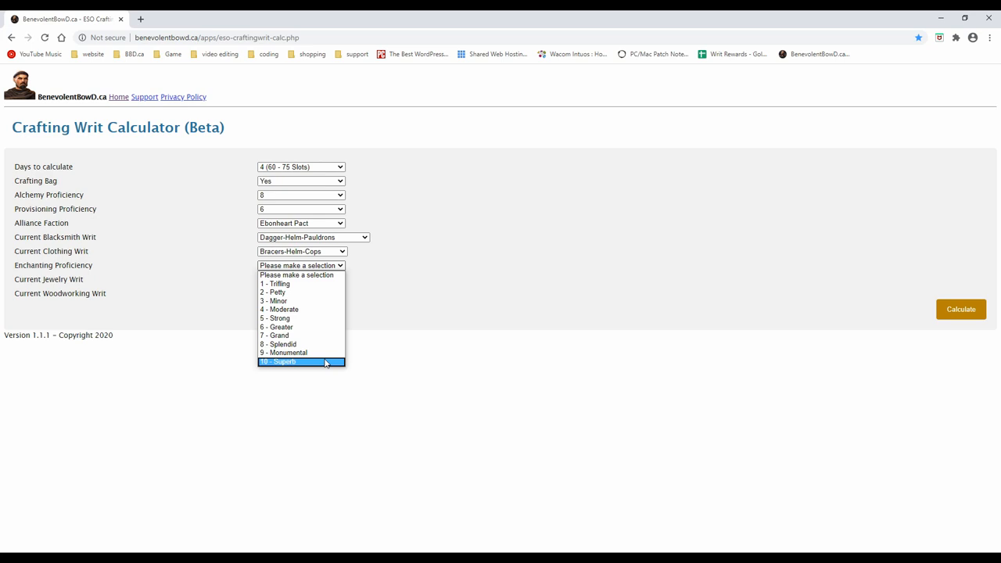
click(284, 361)
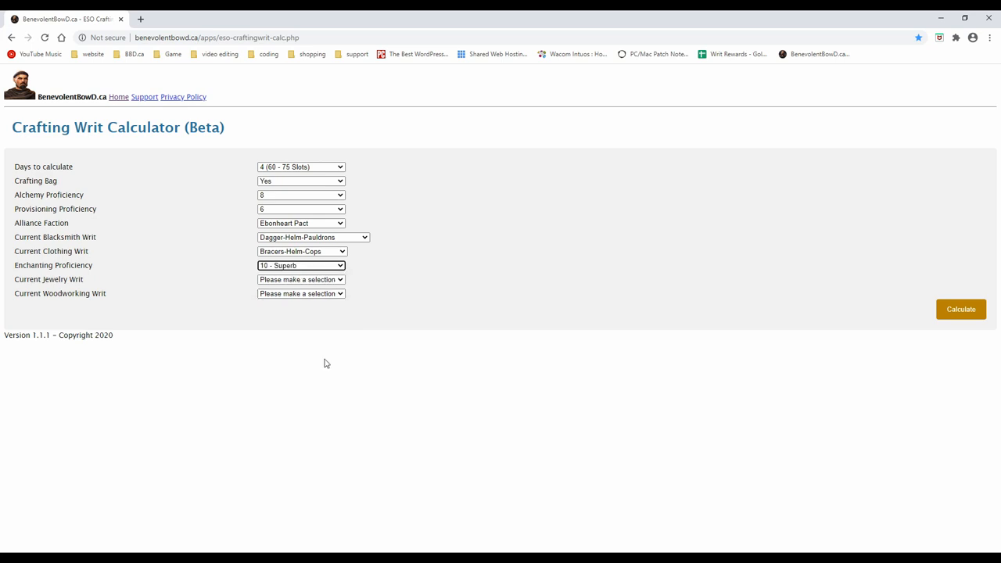
Choose the 3 Rings jewelry writ and the 2 Bows-1 Shield woodworking writ.
click(300, 278)
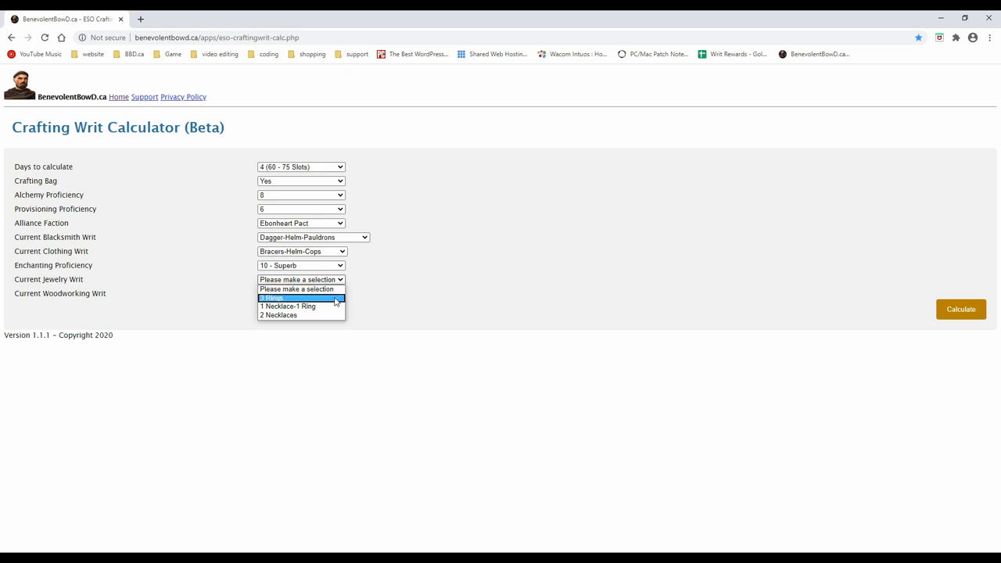
click(300, 298)
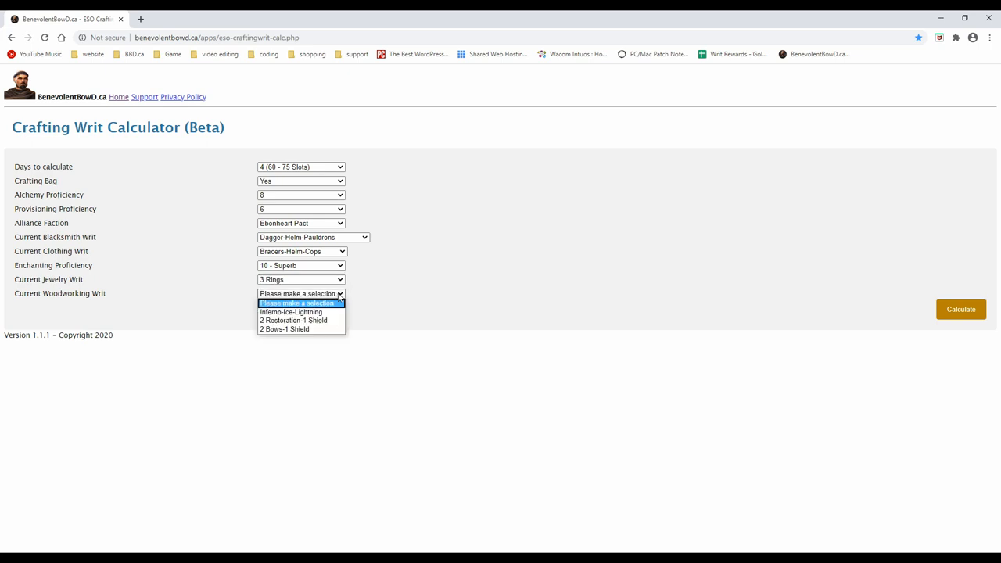
mouse_move(300, 313)
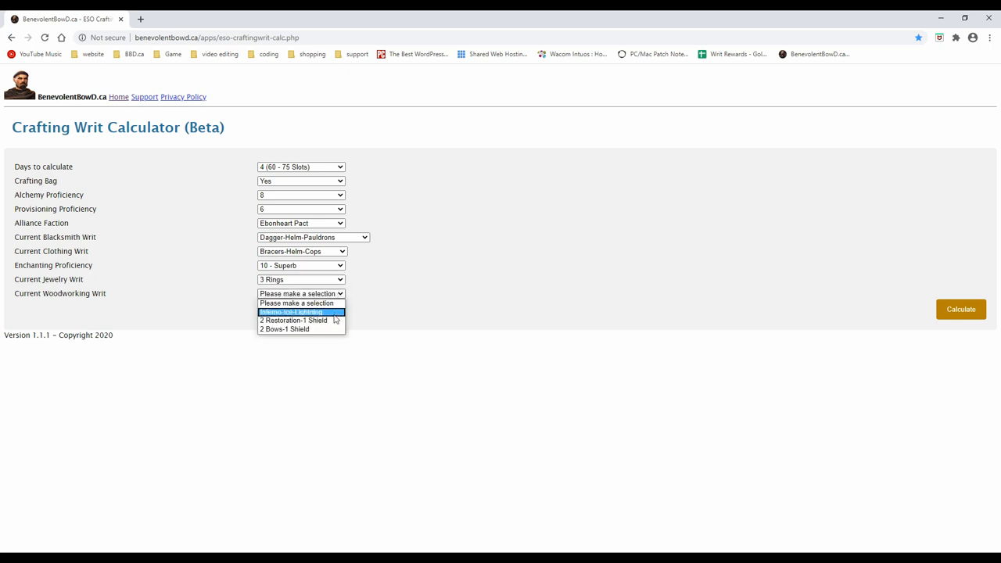
click(285, 328)
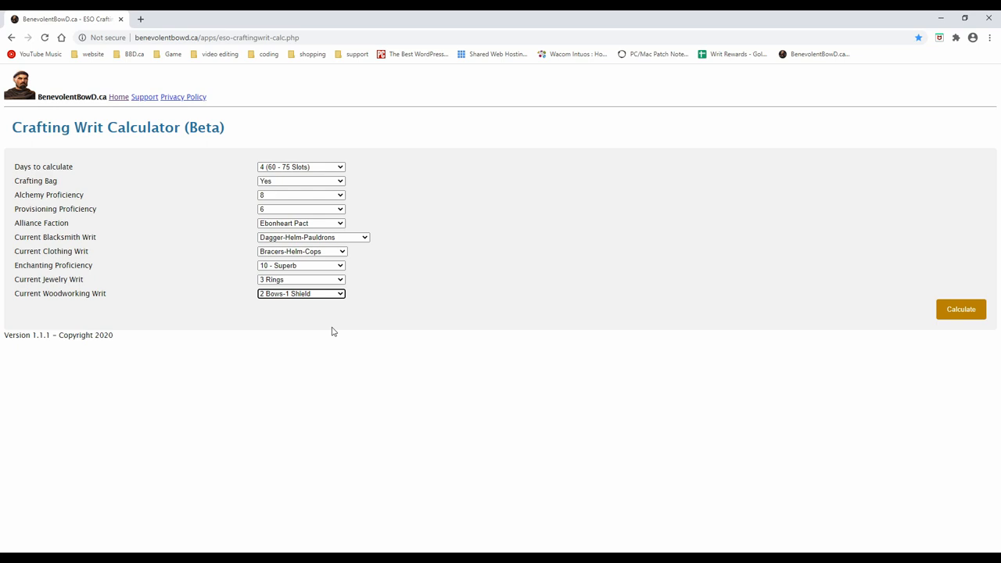
mouse_move(960, 316)
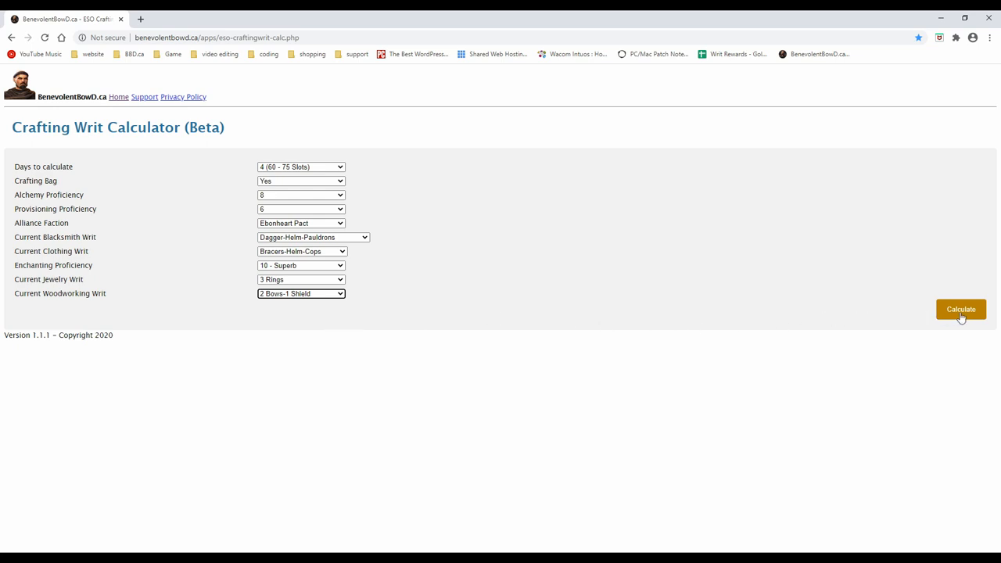
Calculate the results, showing 64 total slots over 4 days with Alchemy and Provisioning breakdowns.
click(960, 310)
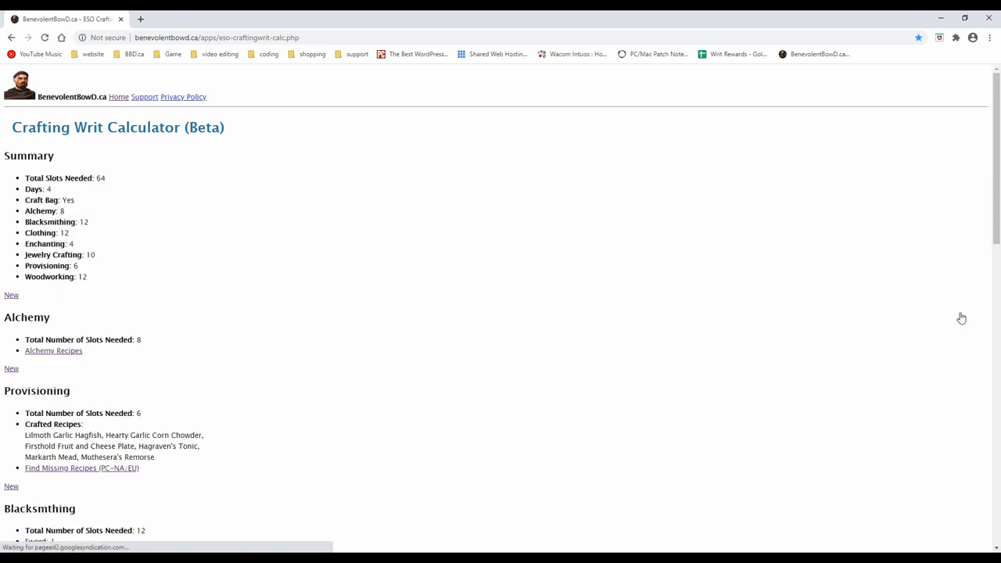
mouse_move(777, 285)
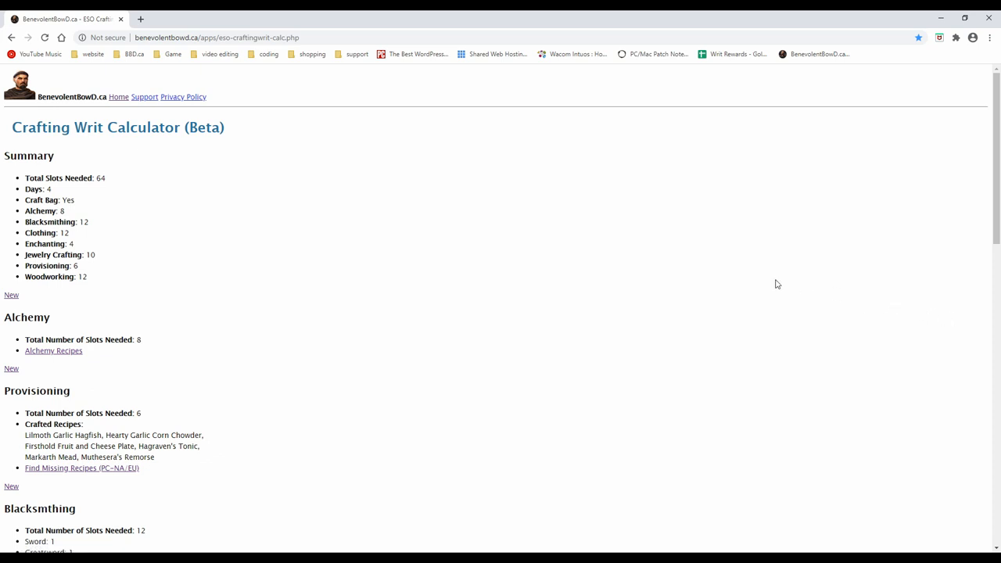
mouse_move(141, 178)
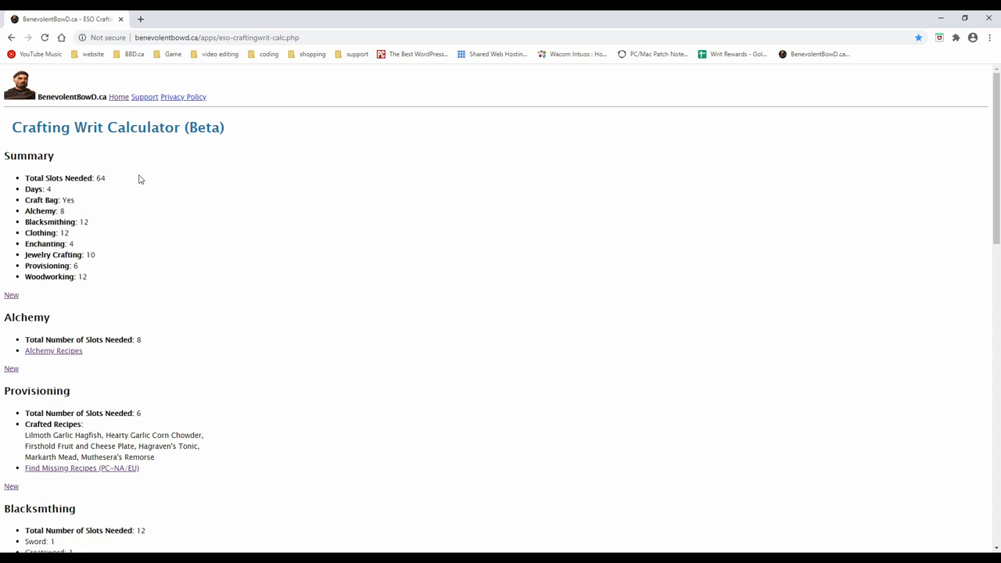
mouse_move(141, 185)
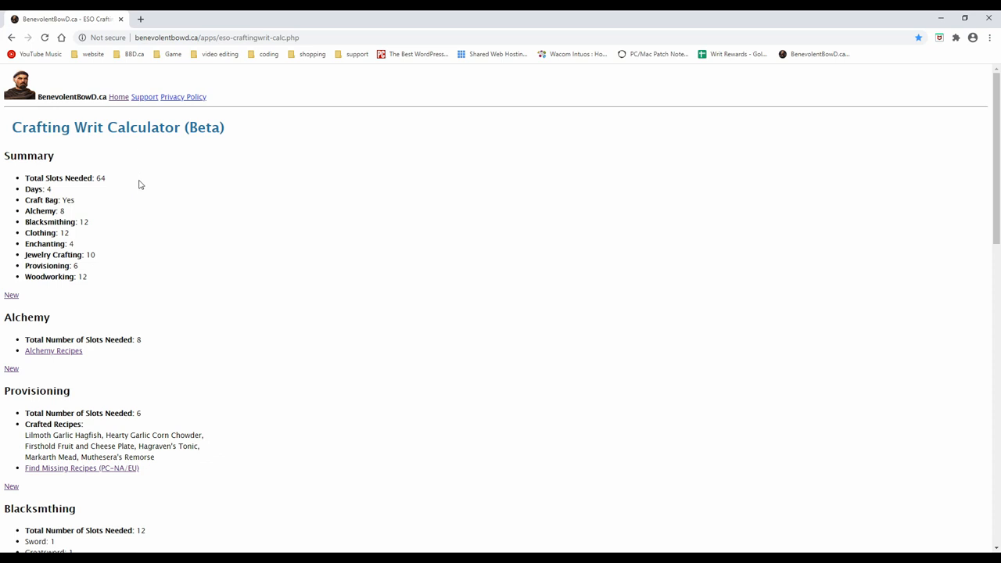
mouse_move(158, 347)
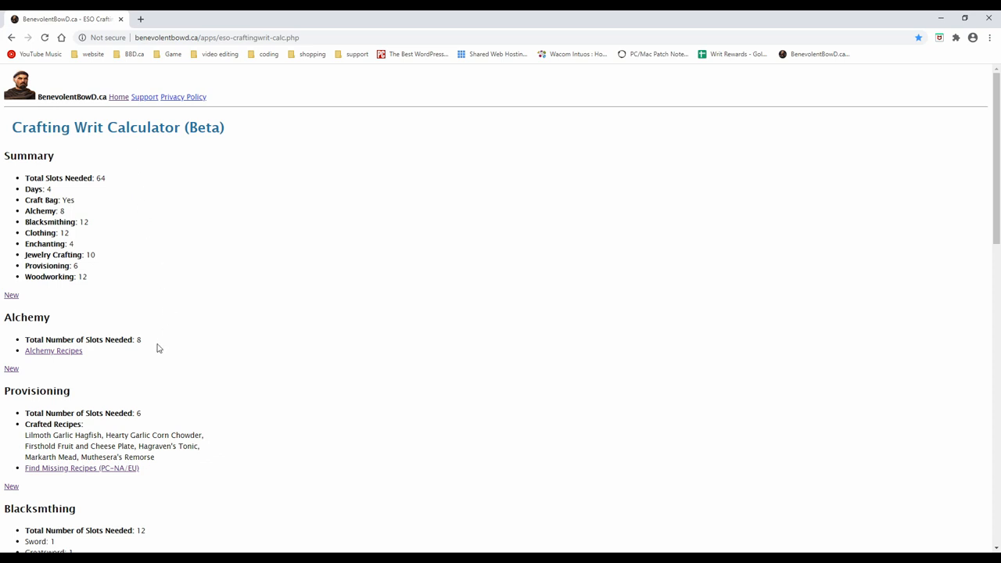
mouse_move(157, 345)
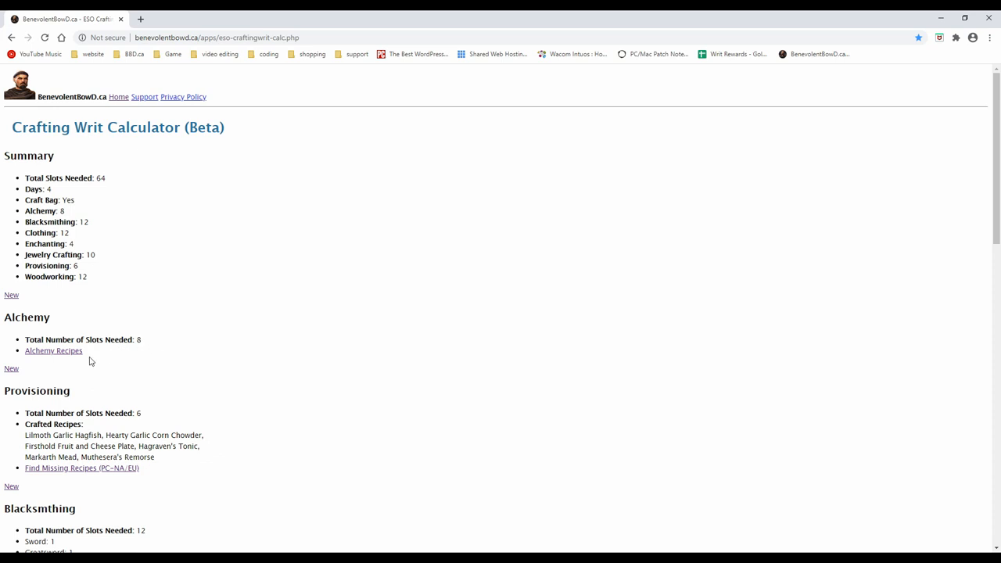
mouse_move(219, 450)
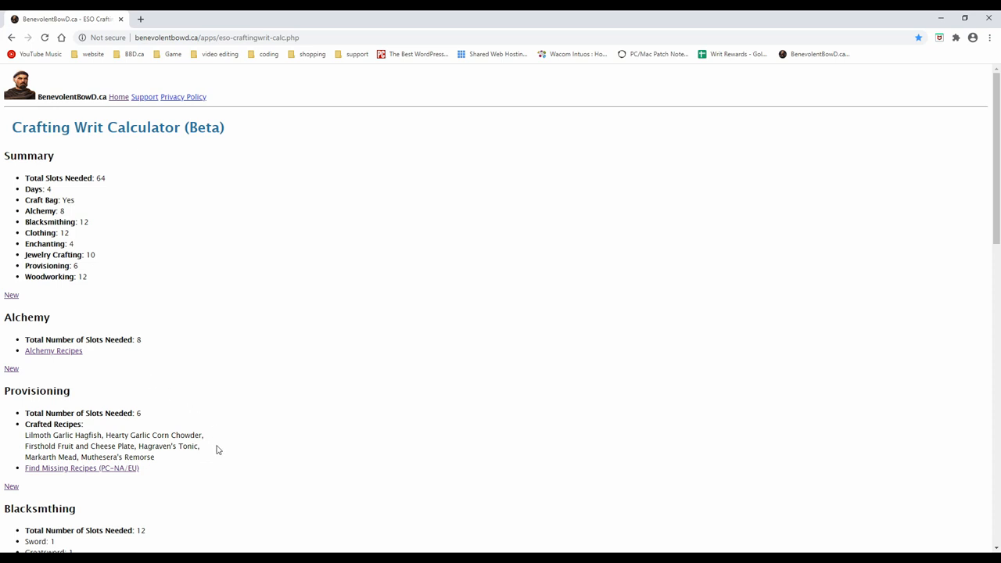
mouse_move(217, 451)
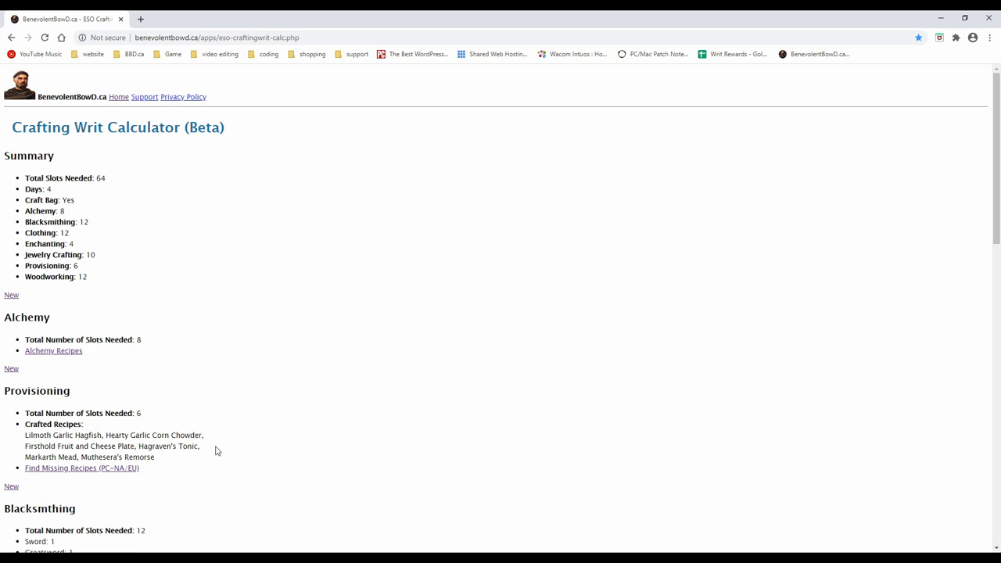
Scroll the results down to the Blacksmithing and Clothing 12-slot breakdowns.
scroll(down, 3)
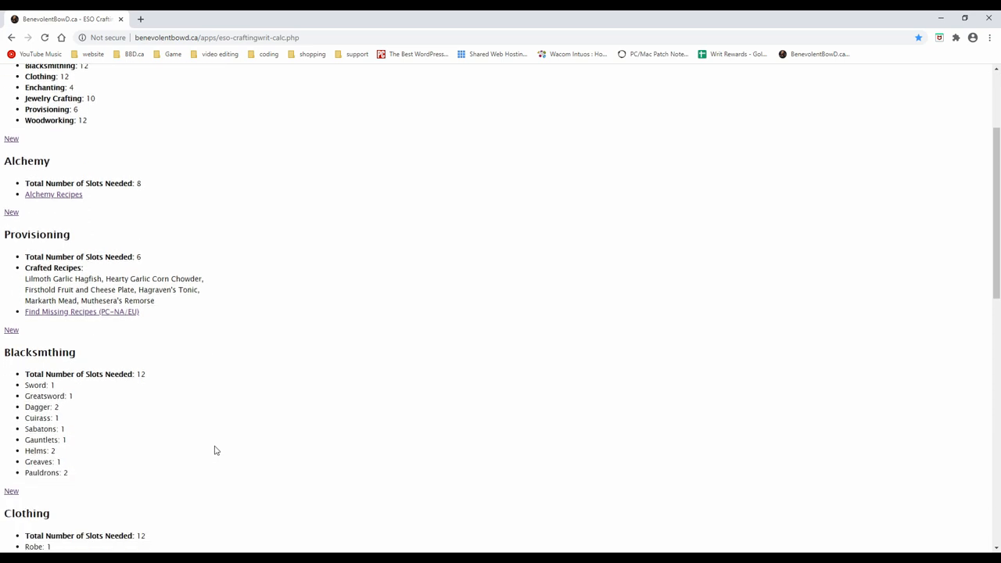
mouse_move(216, 451)
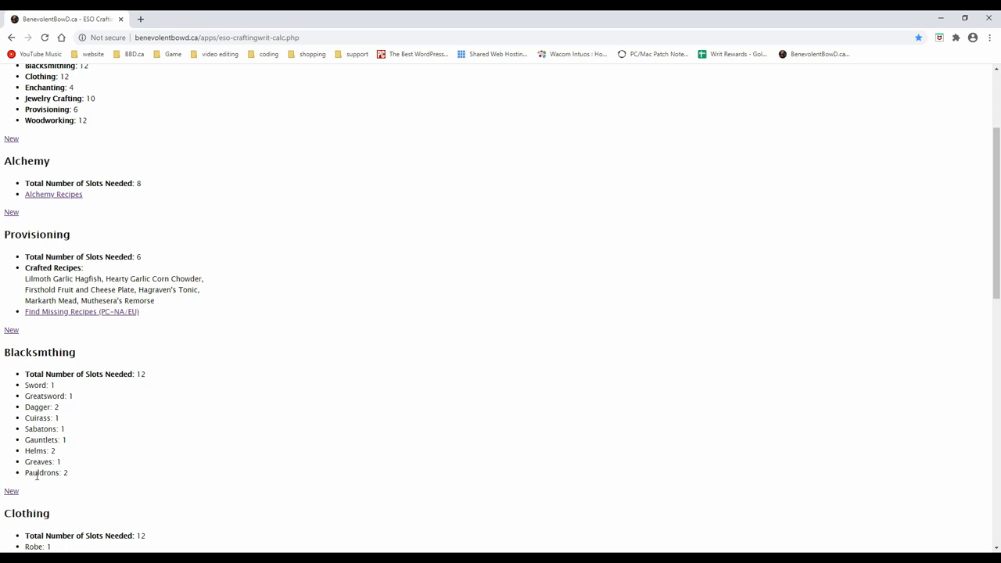
scroll(down, 3)
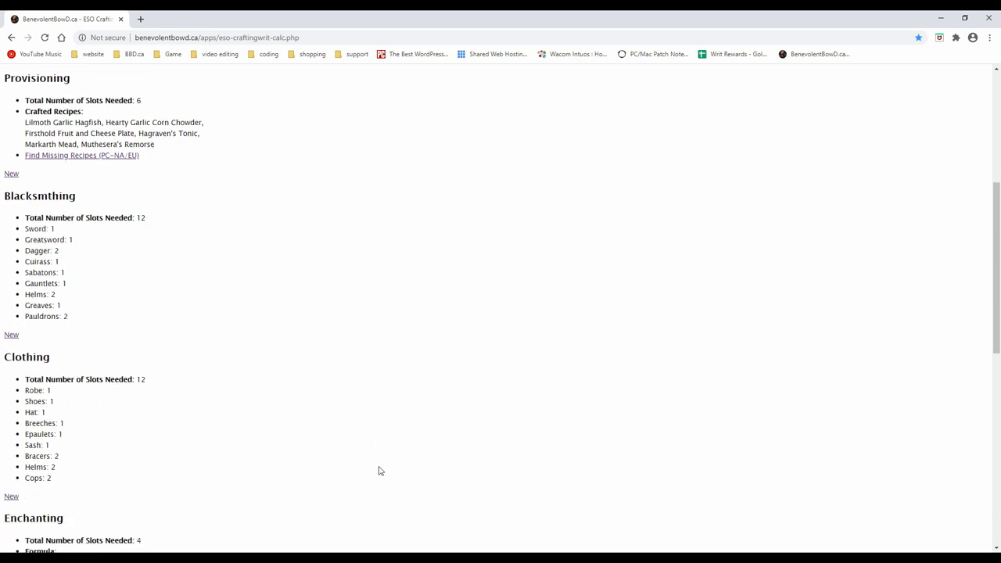
Scroll down to the Enchanting breakdown with its glyphs and Jehade, Oko, Ta rune list.
scroll(down, 3)
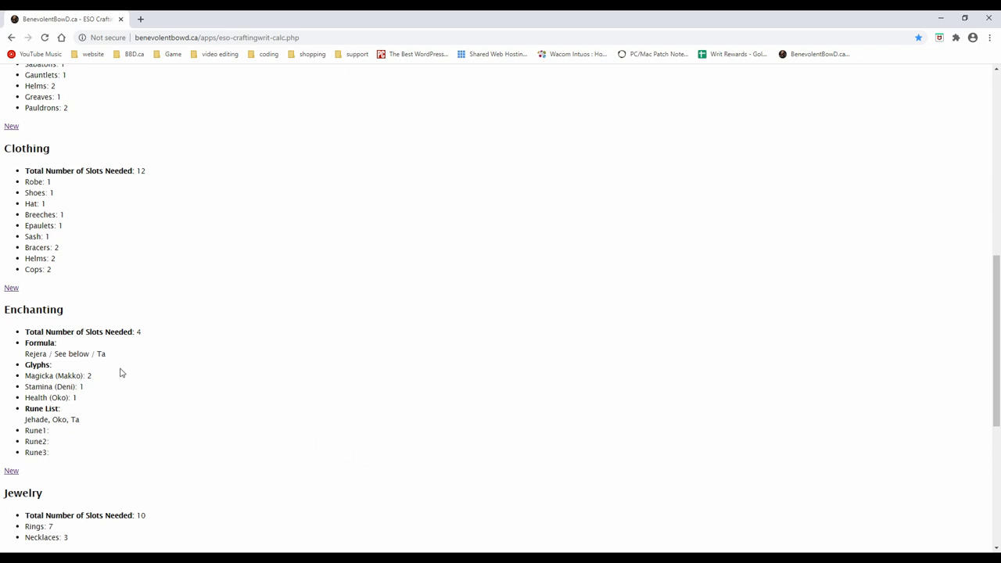
mouse_move(113, 369)
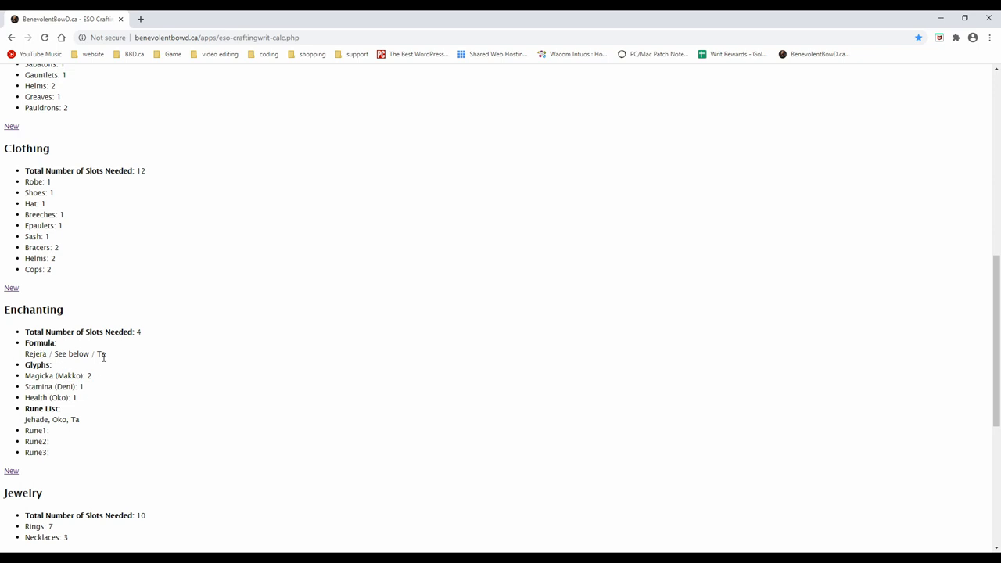
mouse_move(81, 423)
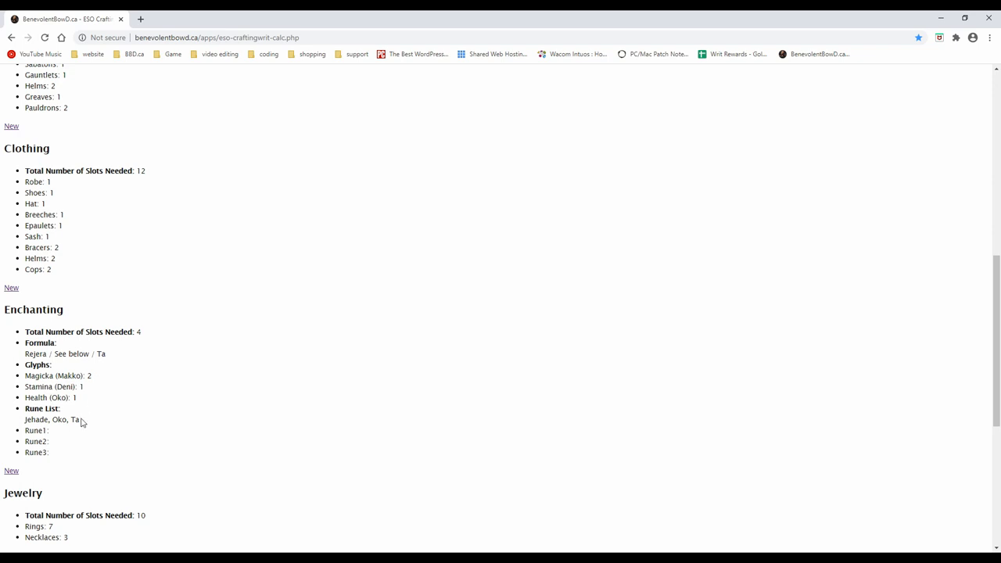
mouse_move(60, 432)
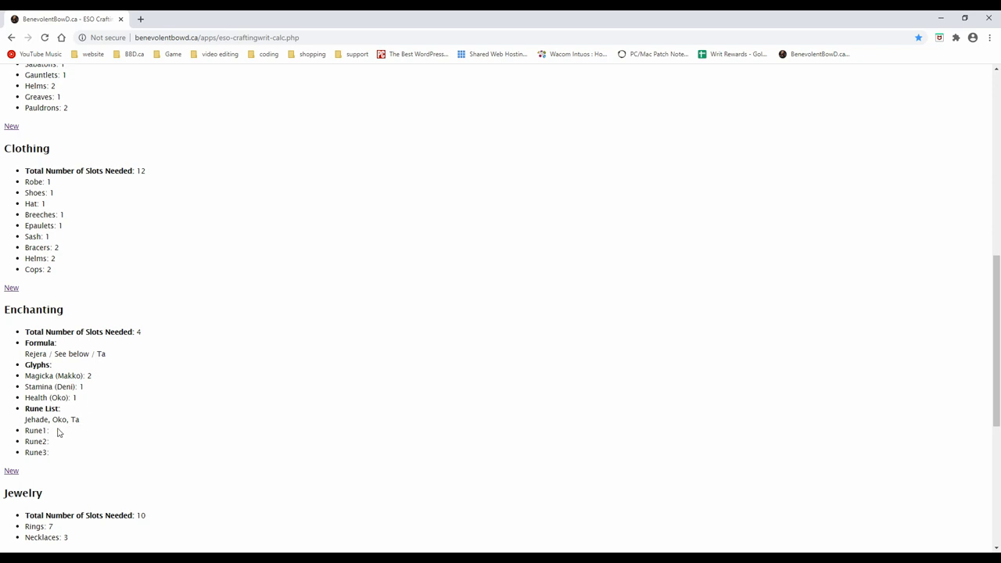
mouse_move(59, 441)
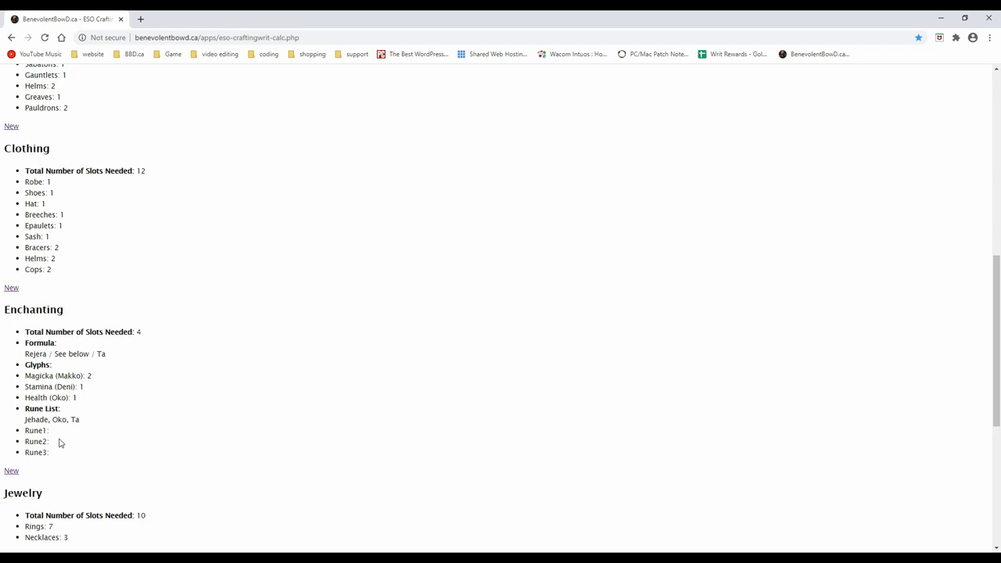
mouse_move(68, 459)
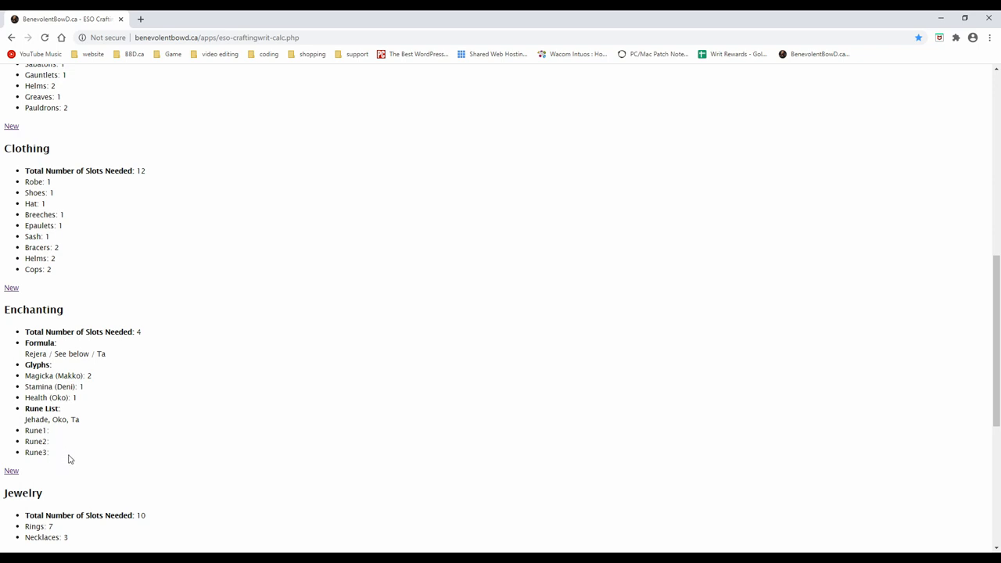
Scroll down to the Jewelry (10 slots) and Woodworking (12 slots) breakdowns.
scroll(down, 3)
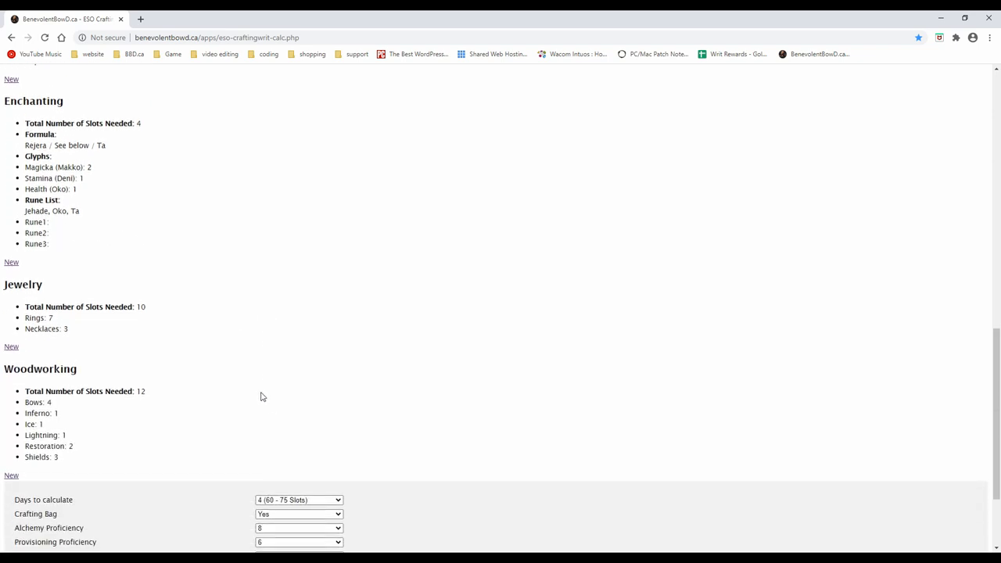
mouse_move(66, 340)
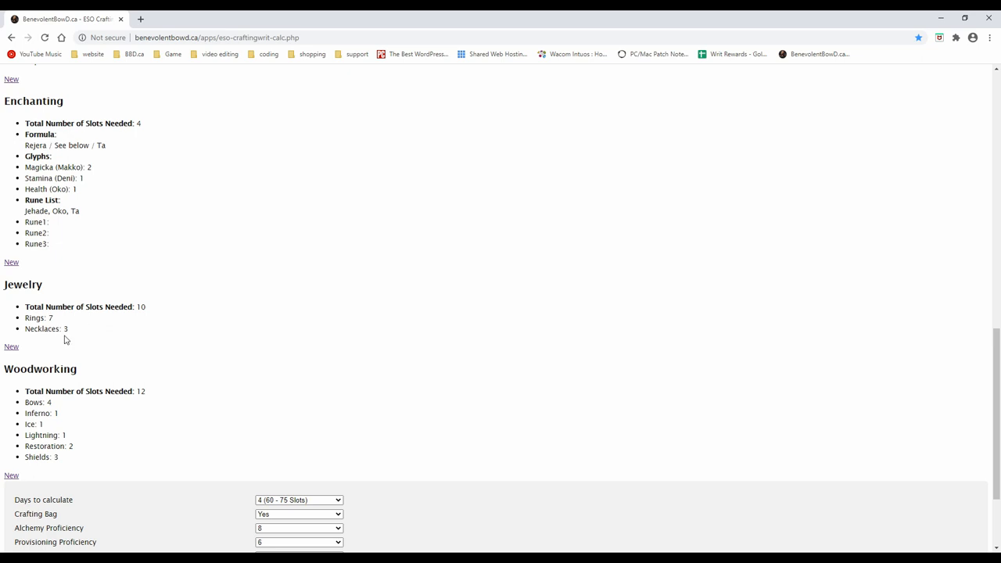
mouse_move(69, 413)
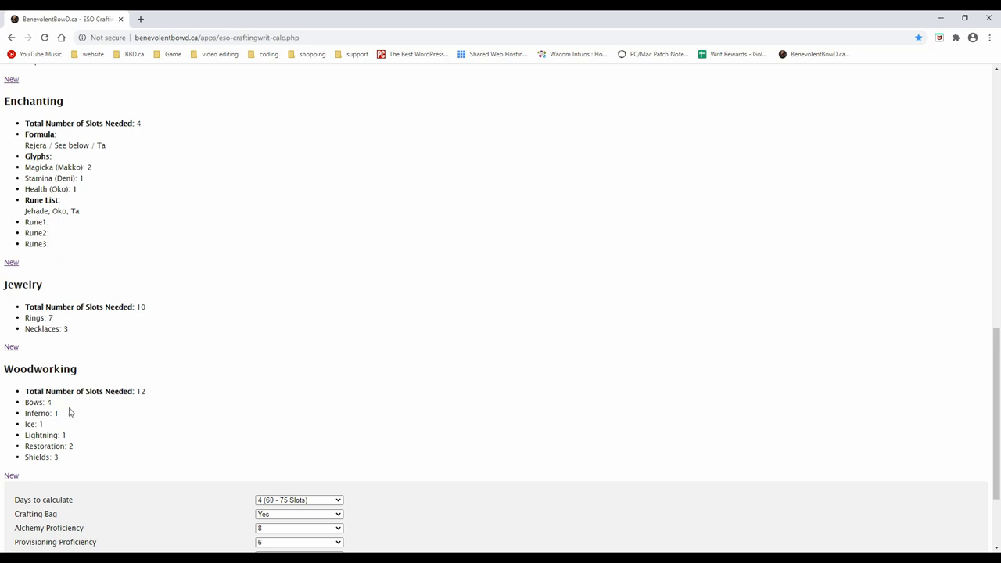